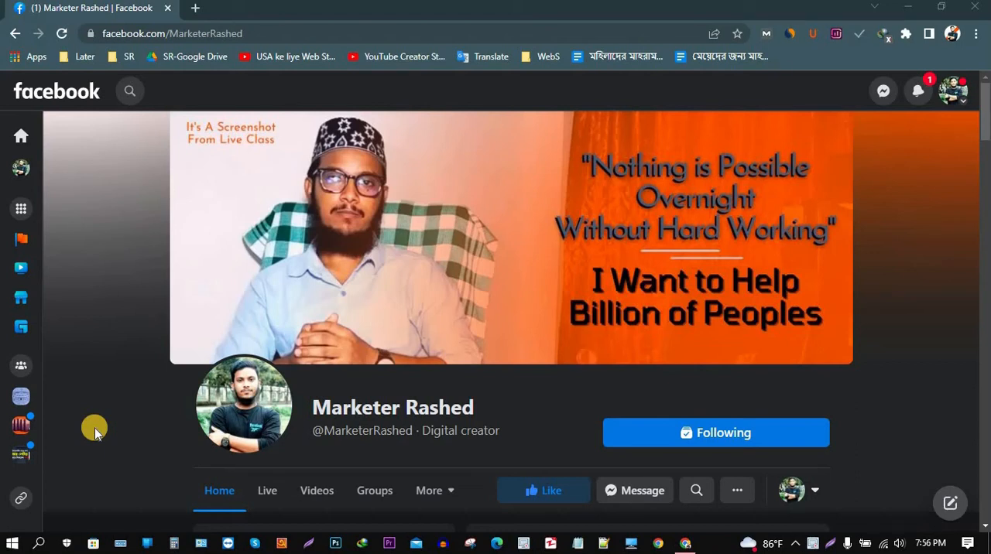
mouse_move(90, 380)
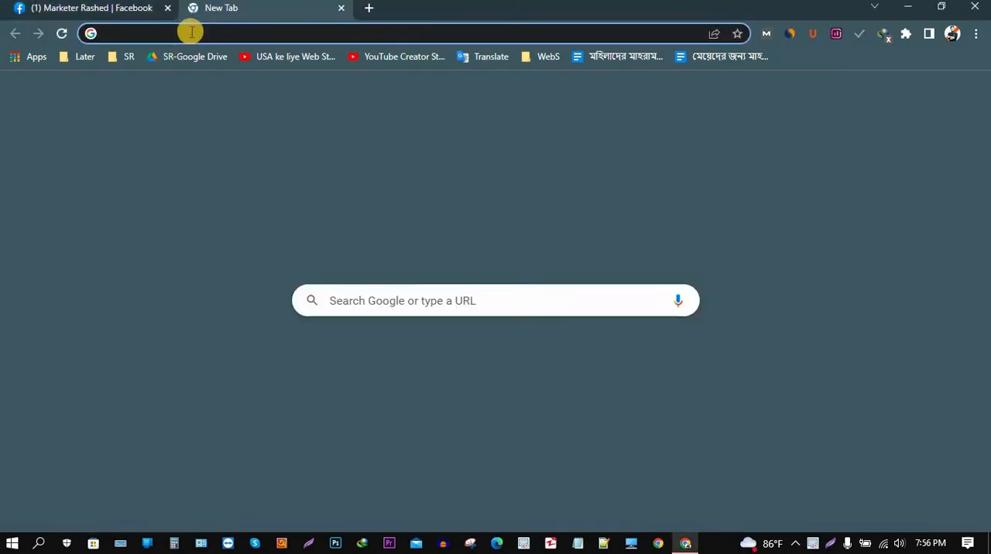
- Start a new Chrome tab with facebook.com entered in the address bar
left_click(188, 31)
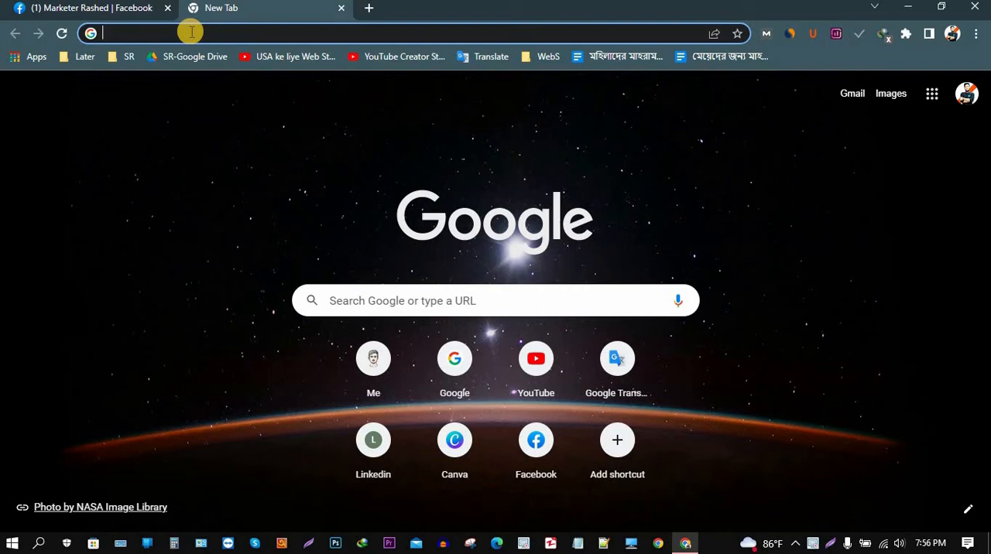
type("facebook.com")
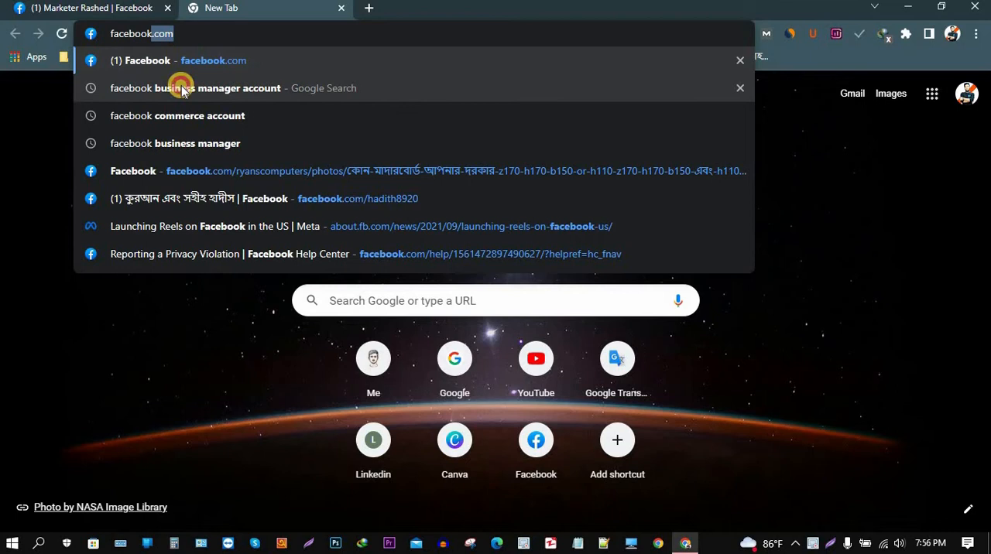
- Load the Business Manager home from the 'facebook business manager account' suggestion
left_click(195, 86)
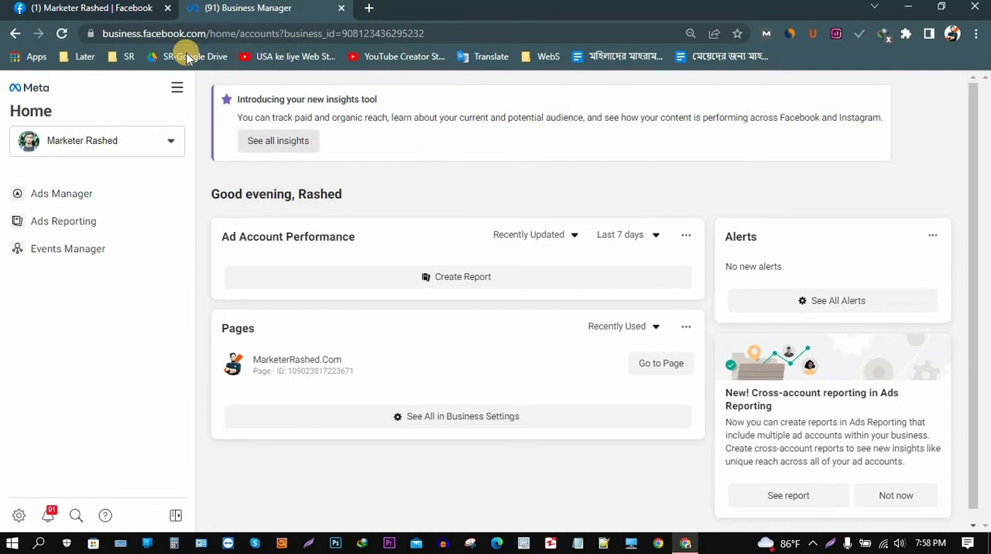
mouse_move(28, 486)
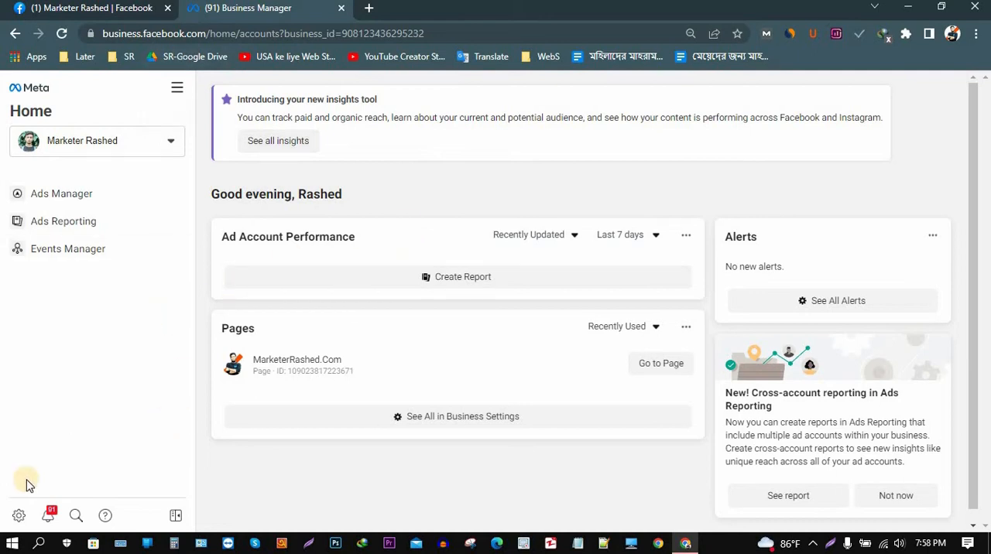
mouse_move(18, 514)
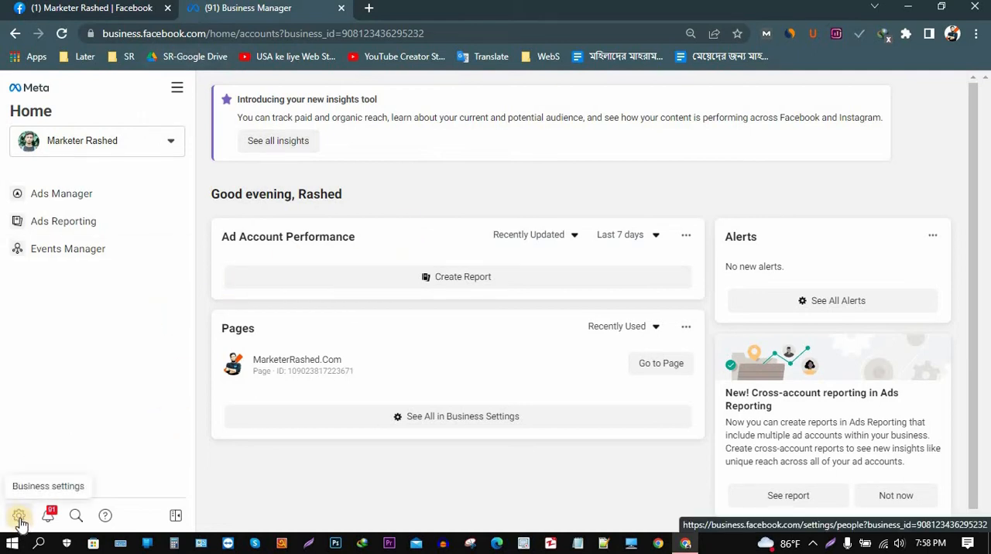
- Go to Business settings from the sidebar gear, landing on the People page
left_click(18, 514)
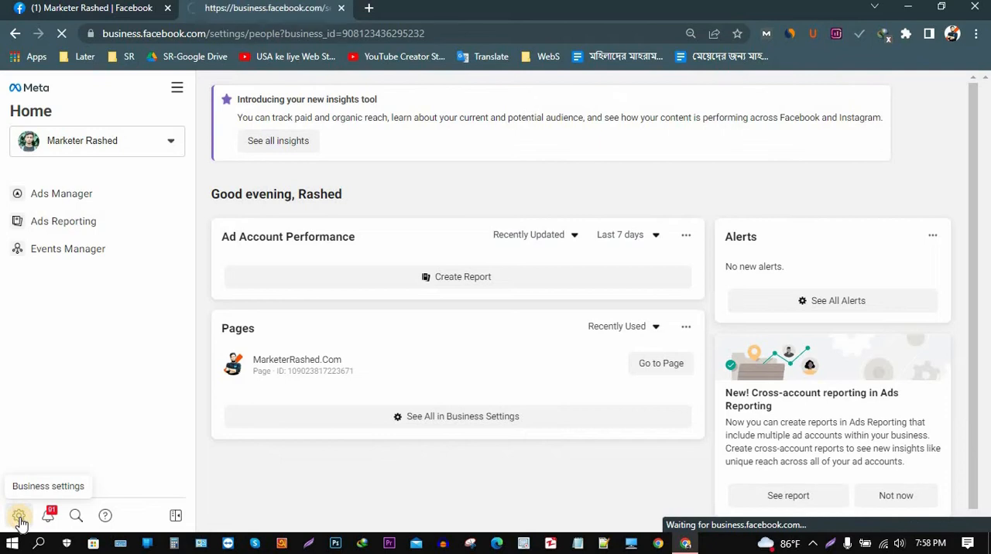
left_click(19, 517)
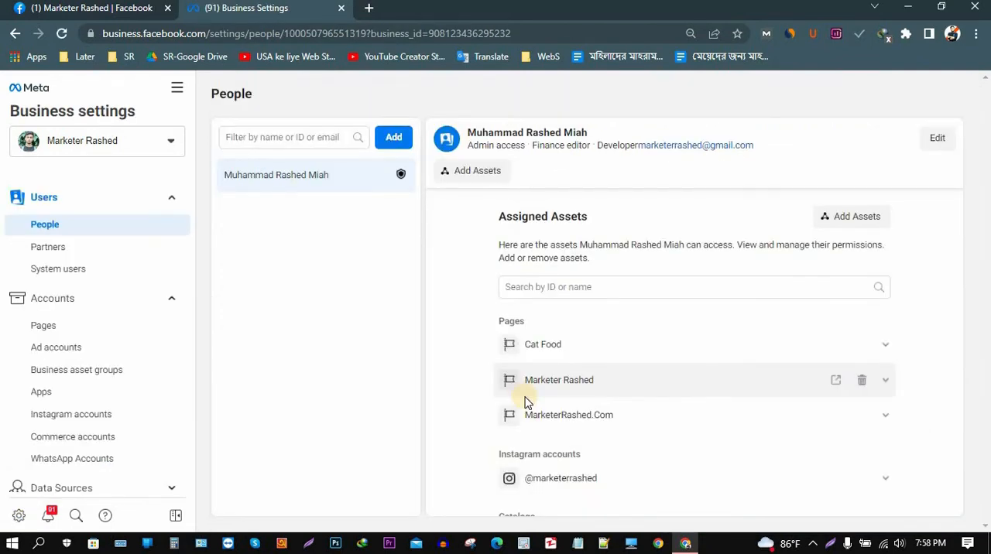
mouse_move(120, 333)
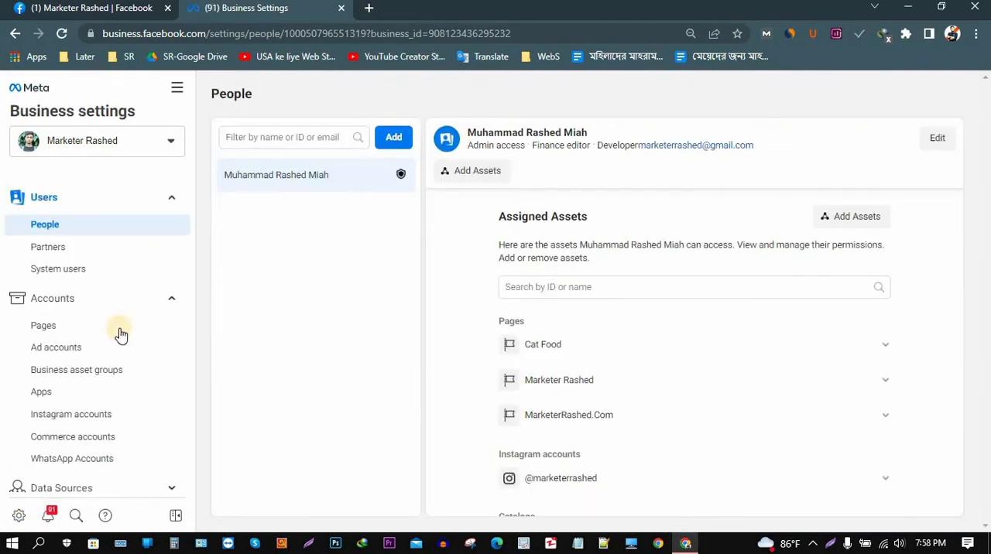
mouse_move(67, 330)
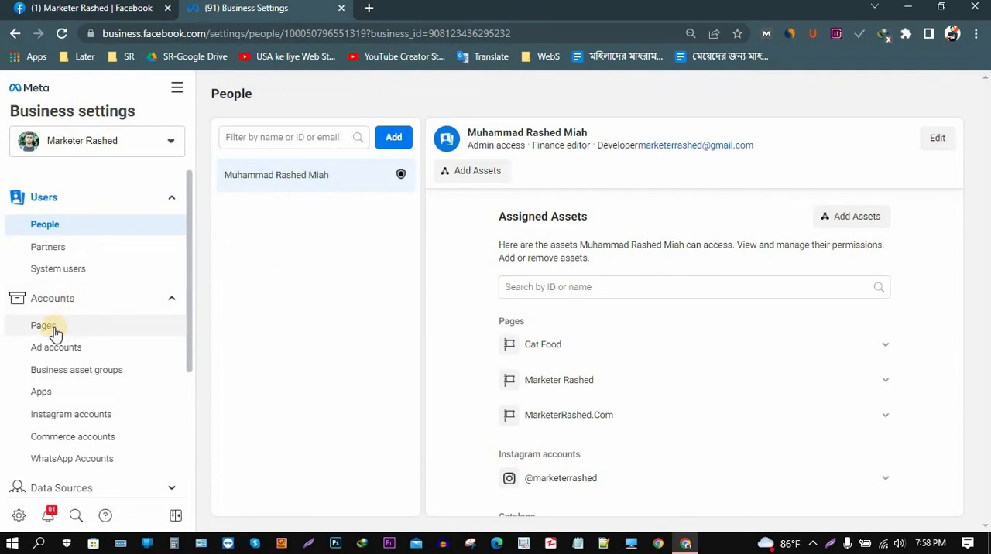
- Show the business's Pages list under Accounts, with Cat Food's access details displayed
left_click(44, 325)
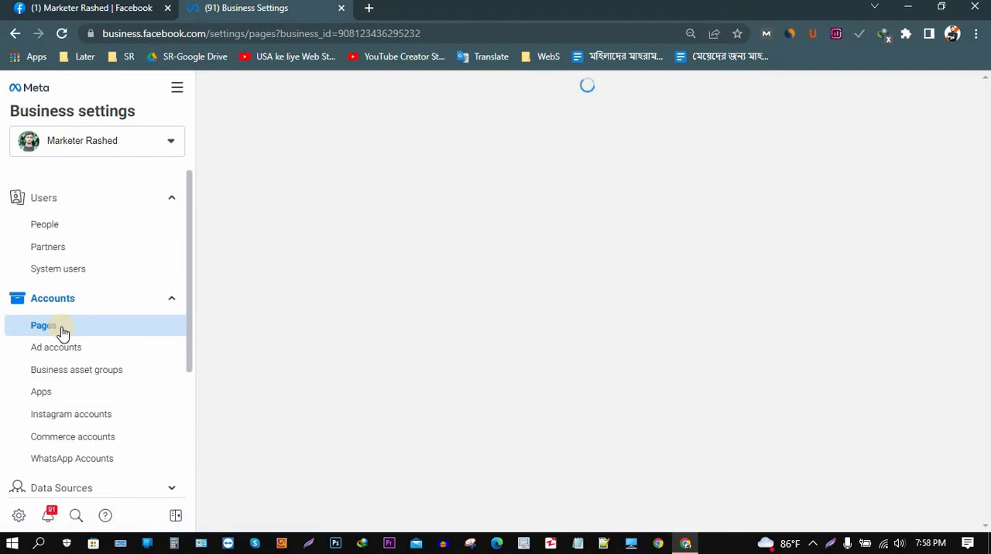
left_click(42, 325)
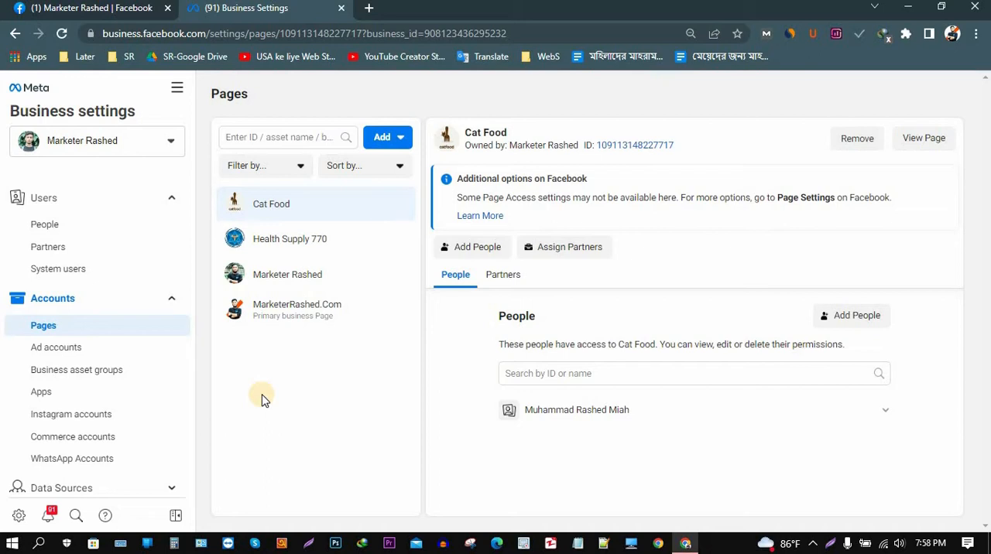
mouse_move(263, 392)
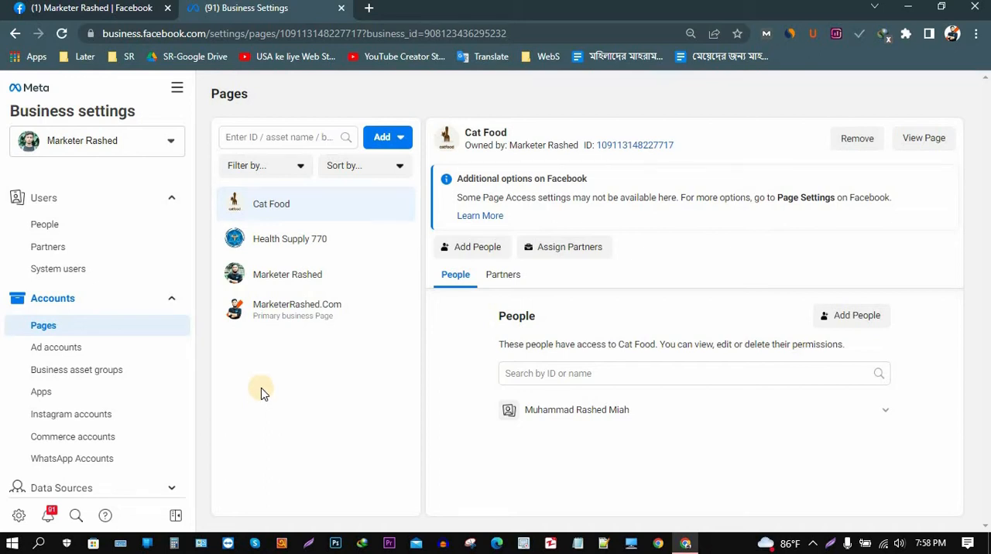
mouse_move(282, 217)
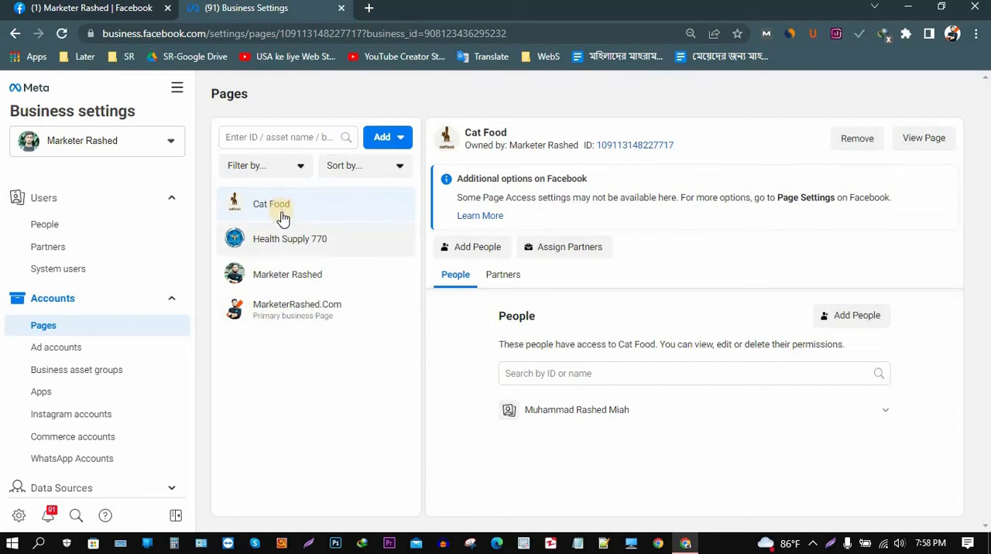
mouse_move(347, 350)
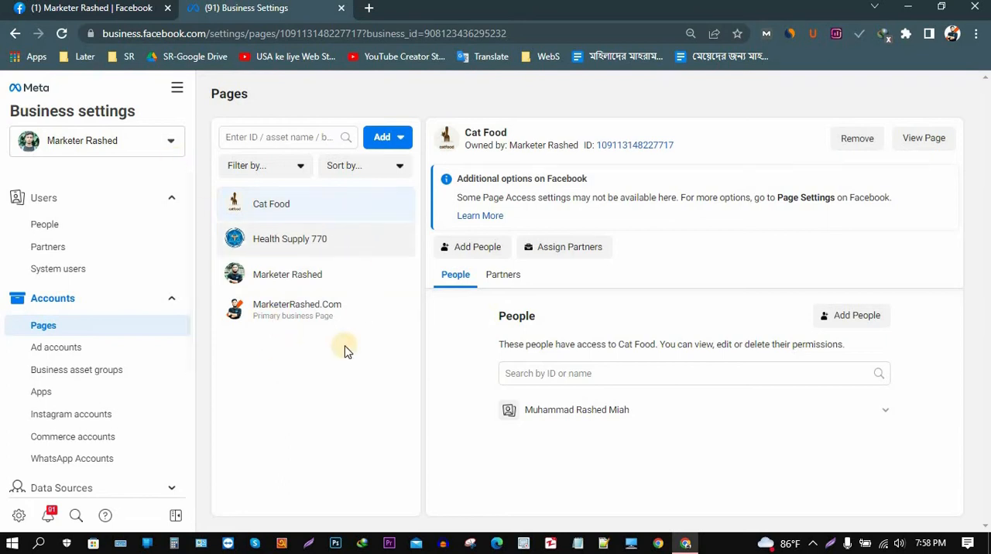
mouse_move(308, 247)
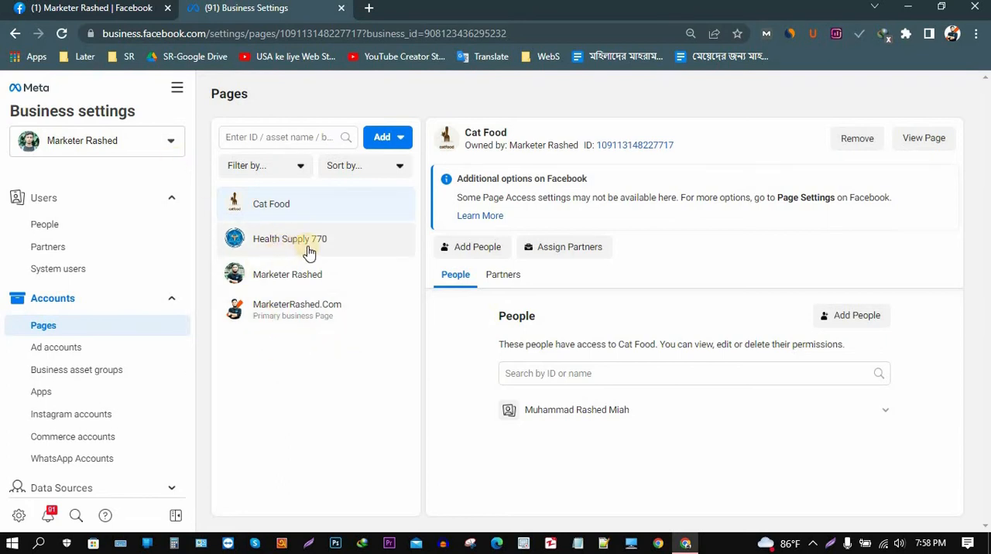
mouse_move(327, 251)
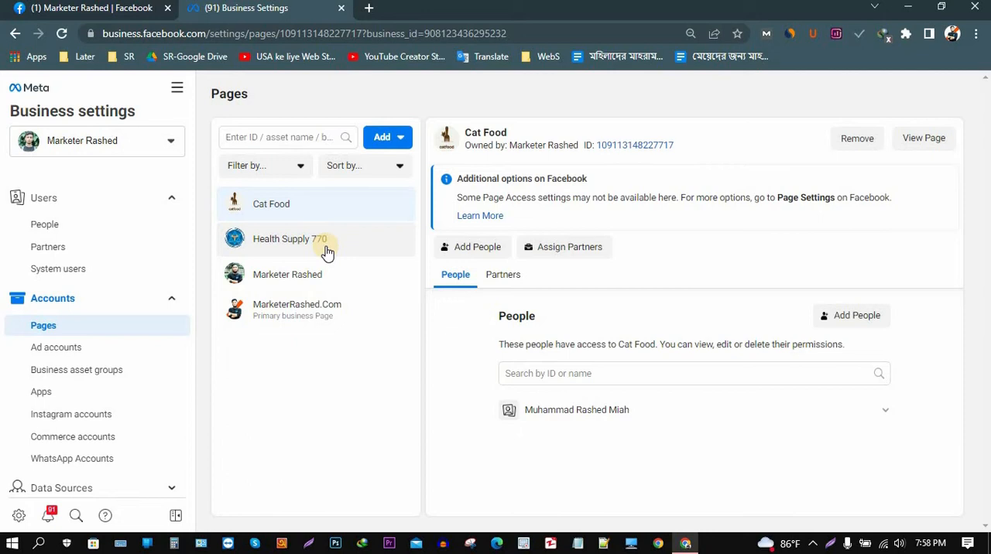
mouse_move(307, 252)
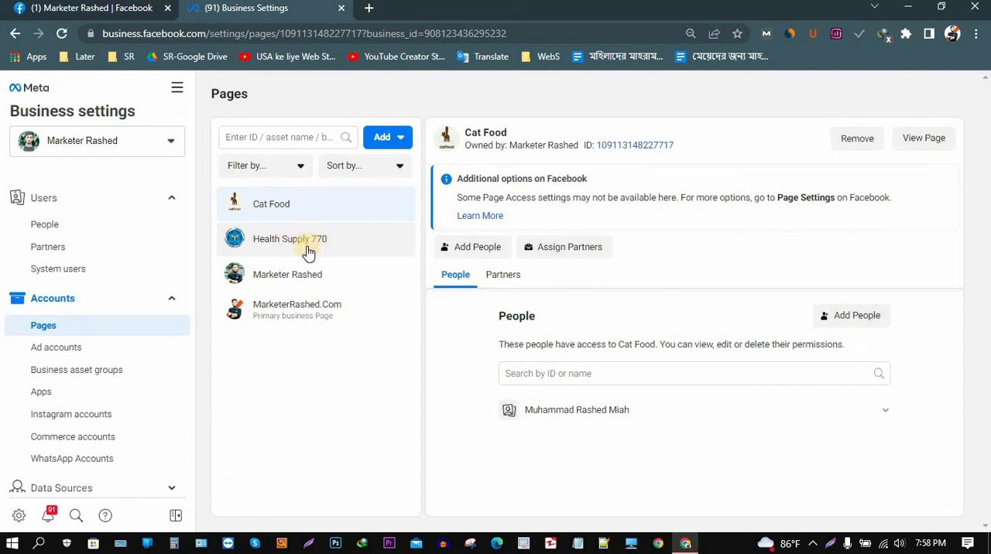
mouse_move(288, 245)
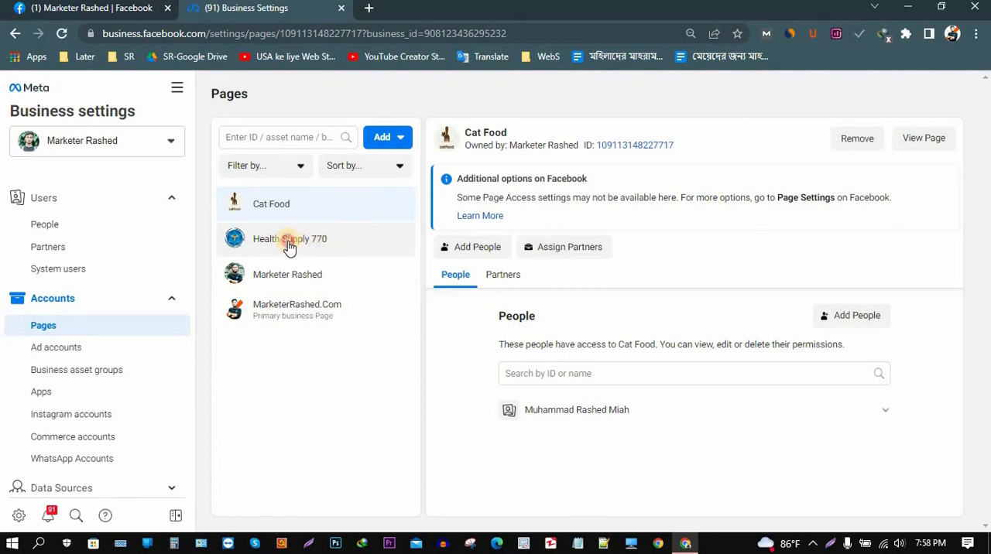
- Select Health Supply 770 in the Pages list to view its details
left_click(289, 239)
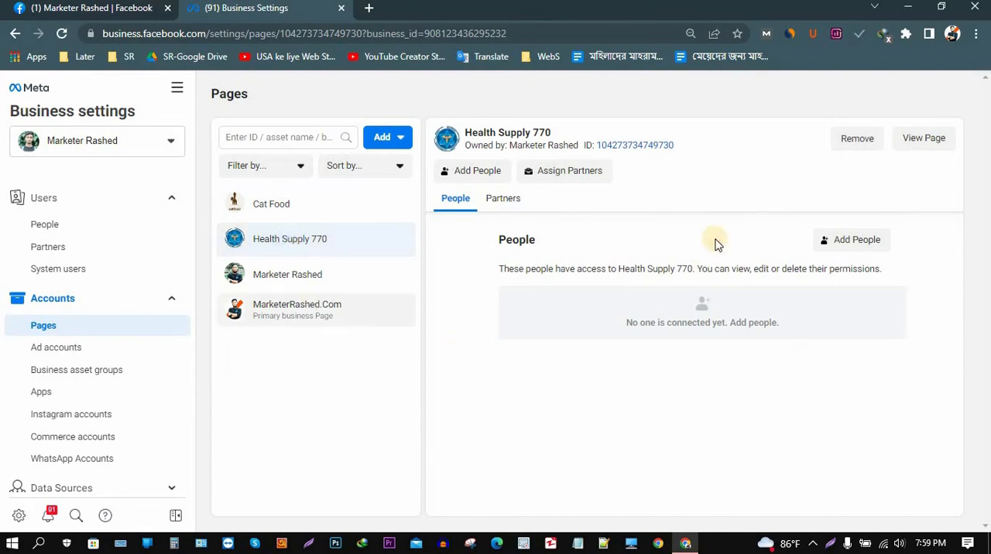
mouse_move(878, 168)
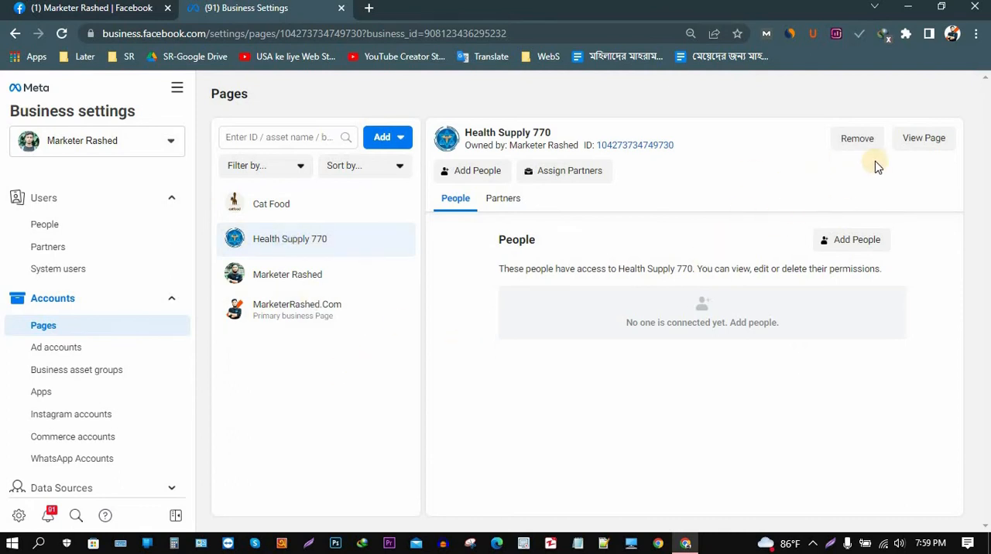
mouse_move(858, 143)
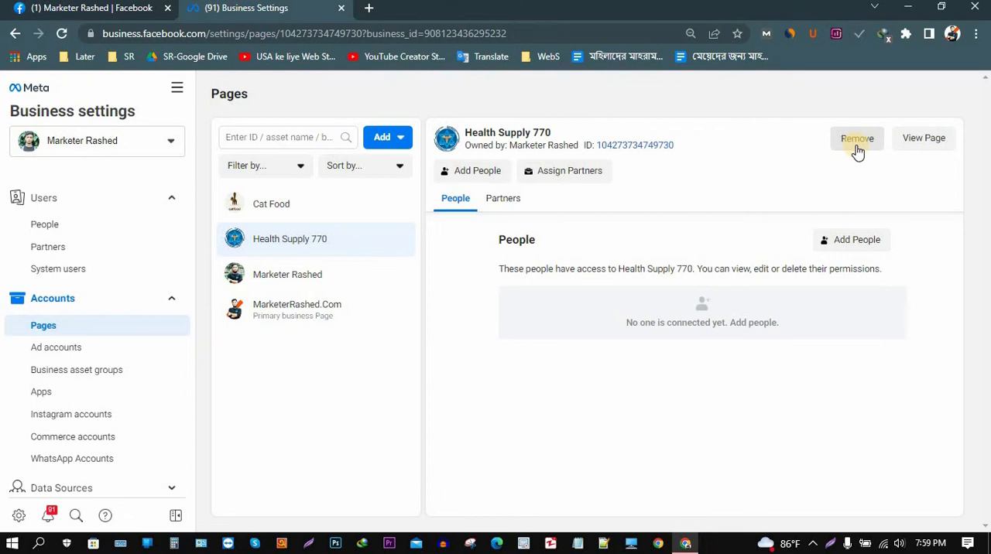
mouse_move(830, 165)
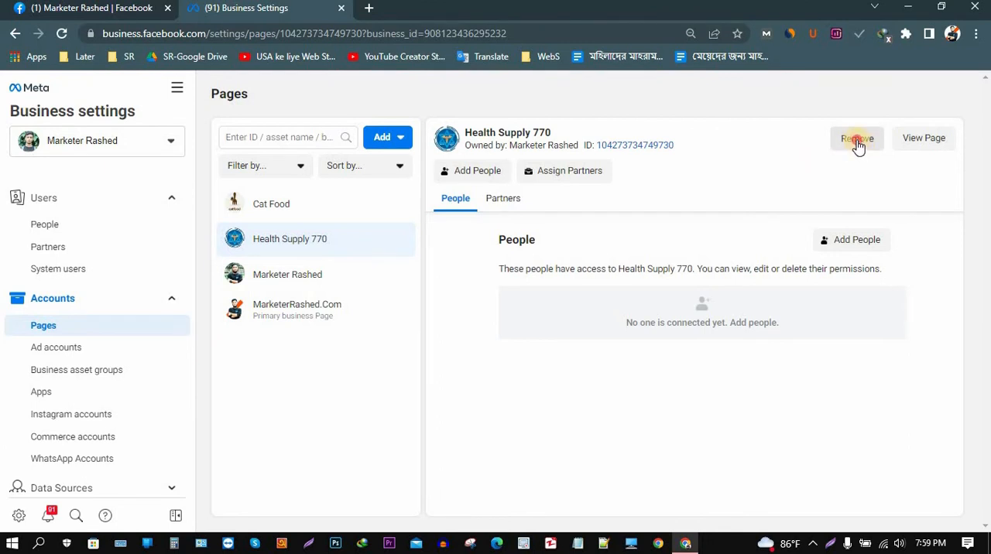
- Start removing Health Supply 770, reaching the Remove Page? confirmation
left_click(856, 137)
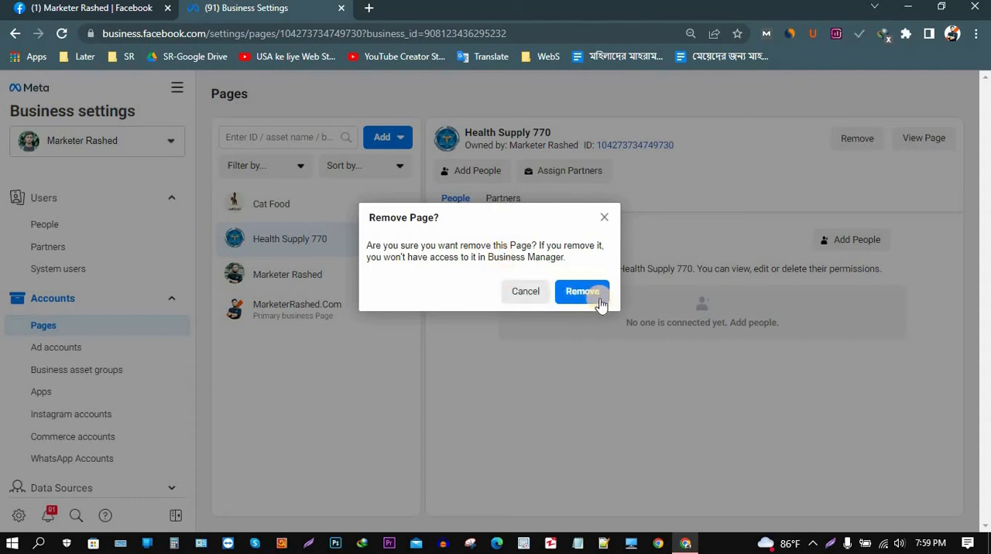
mouse_move(433, 275)
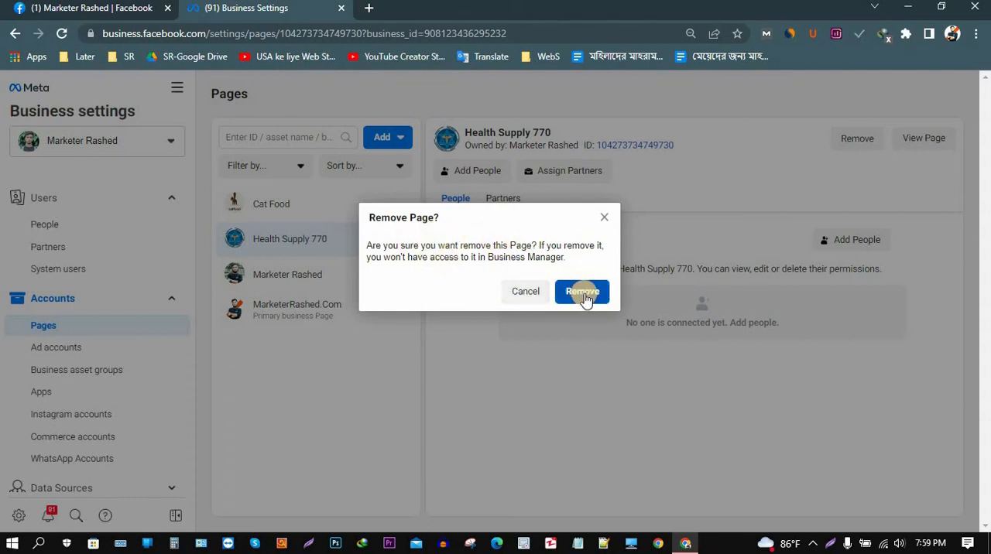
left_click(582, 291)
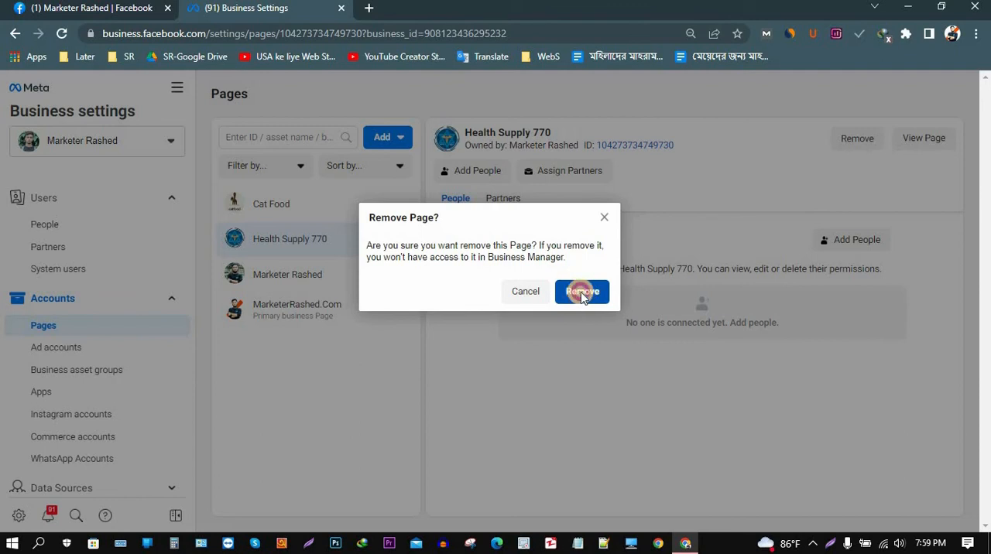
- Confirm removal so Health Supply 770 leaves the Pages list
left_click(582, 291)
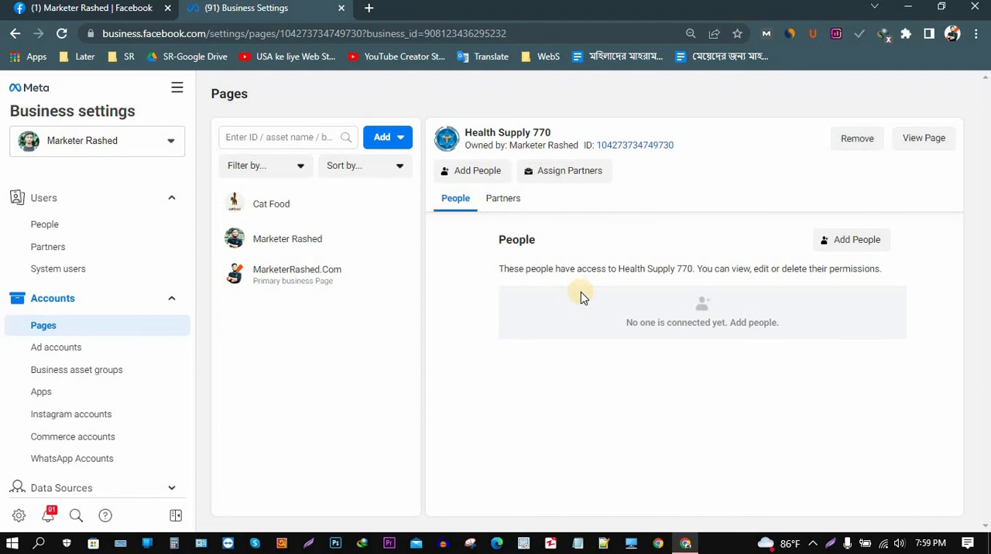
mouse_move(568, 282)
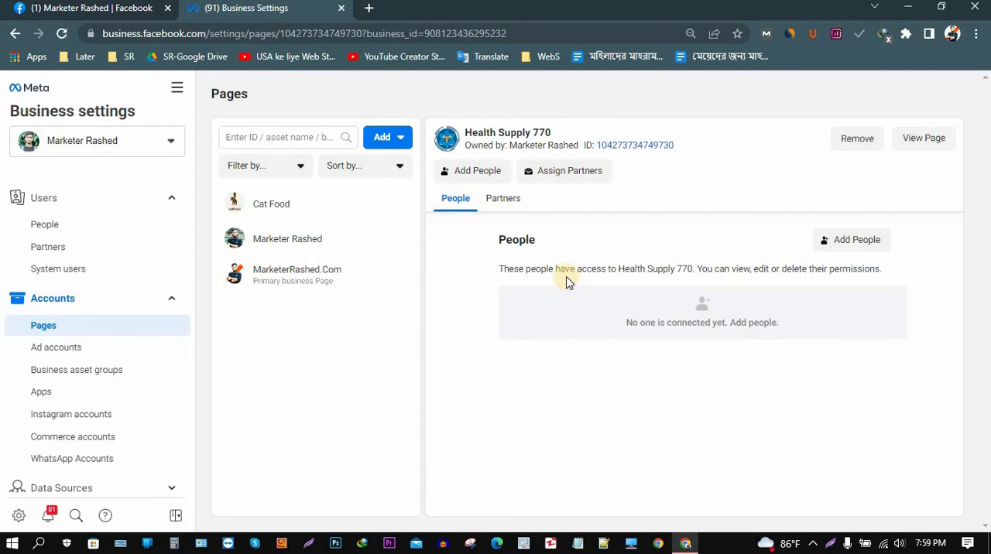
mouse_move(489, 325)
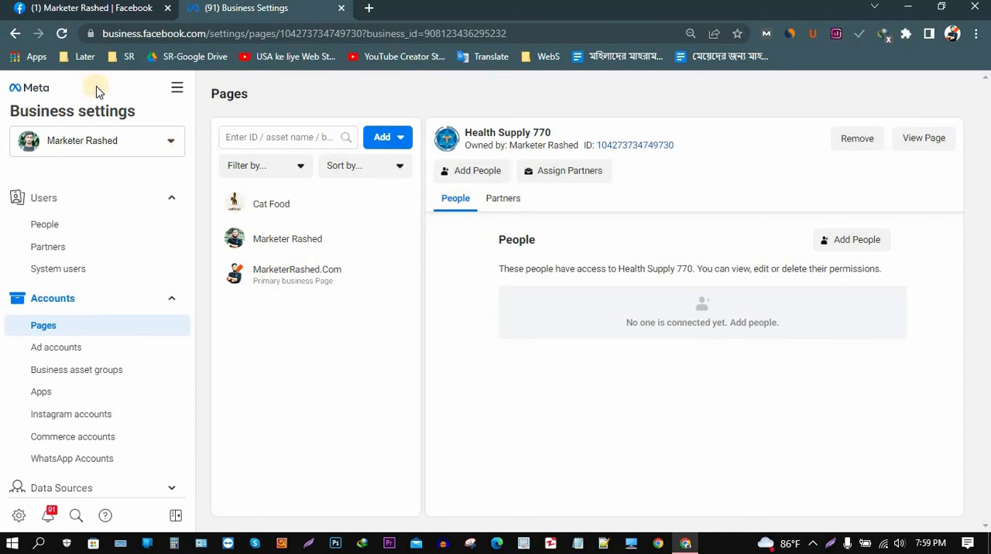
mouse_move(62, 34)
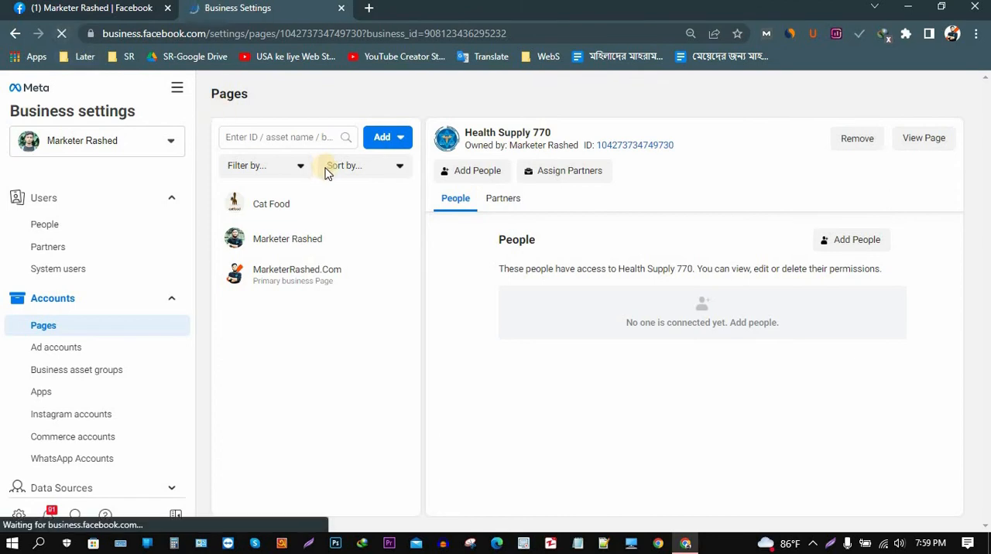
- Refresh Business Settings to verify only Cat Food, Marketer Rashed and MarketerRashed.Com remain
left_click(294, 204)
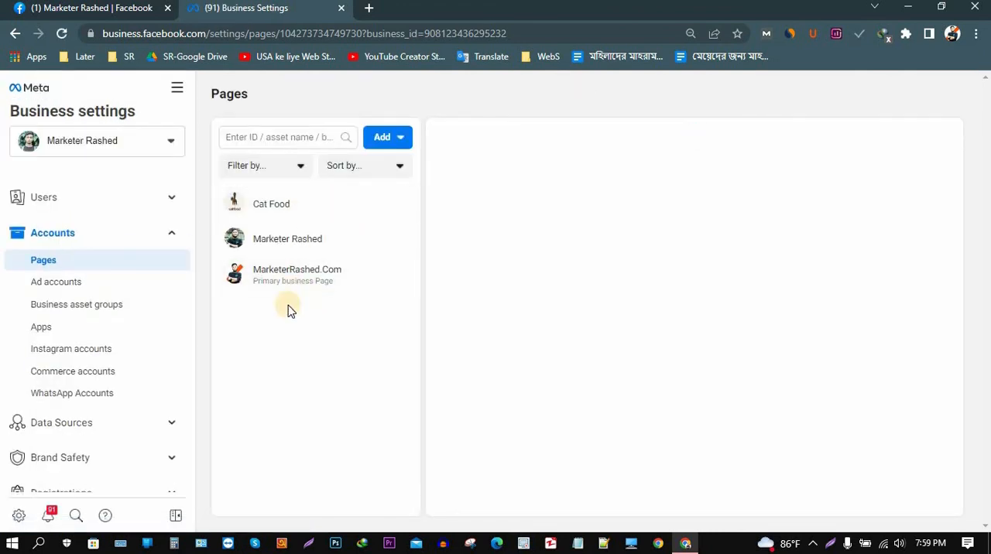
mouse_move(309, 215)
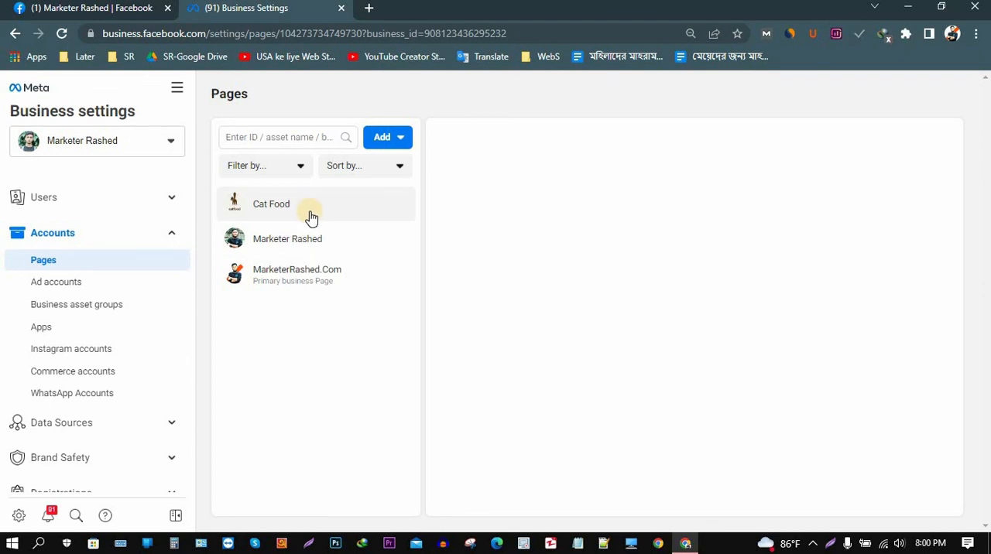
mouse_move(316, 317)
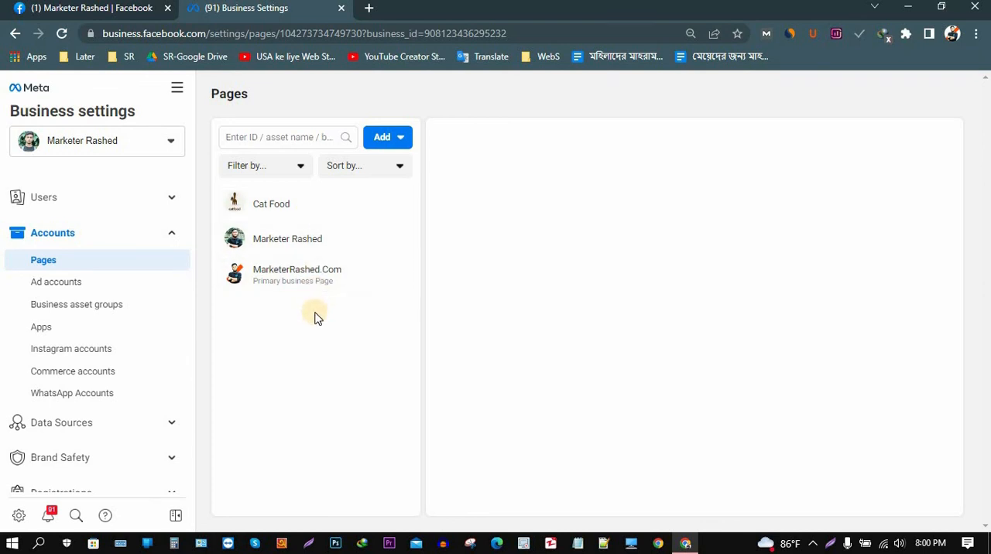